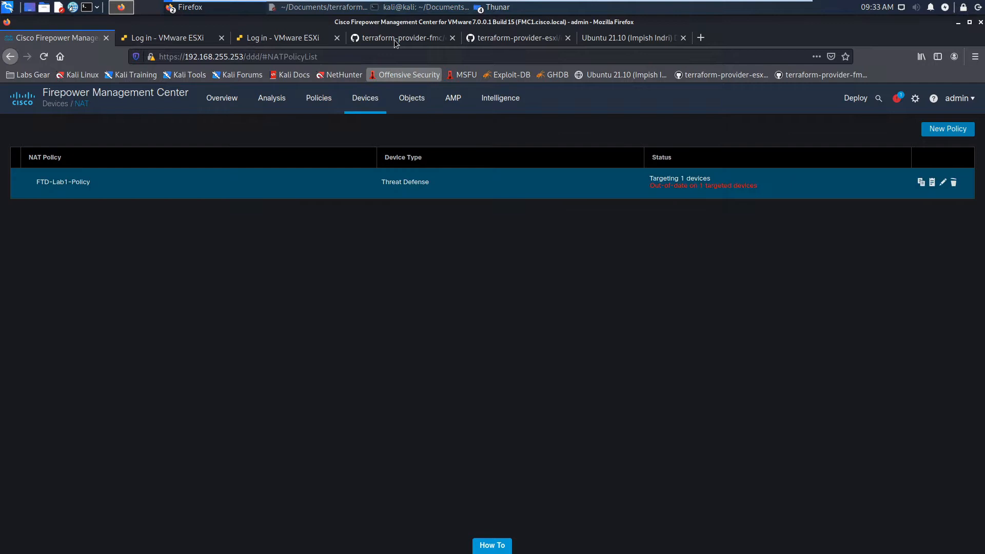
Open the fmc_ftd_autonat_rules main.tf on GitHub and read it to the end
left_click(396, 38)
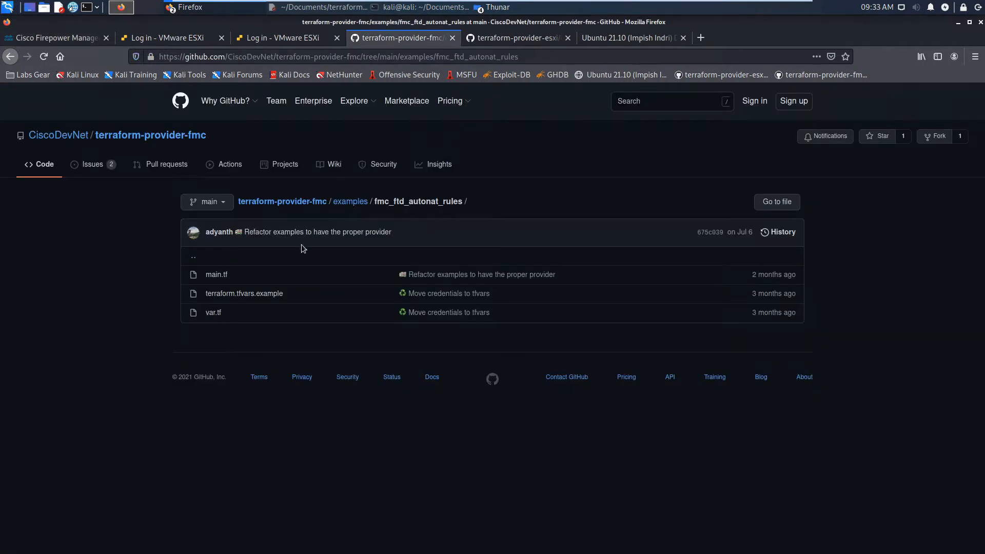
left_click(217, 274)
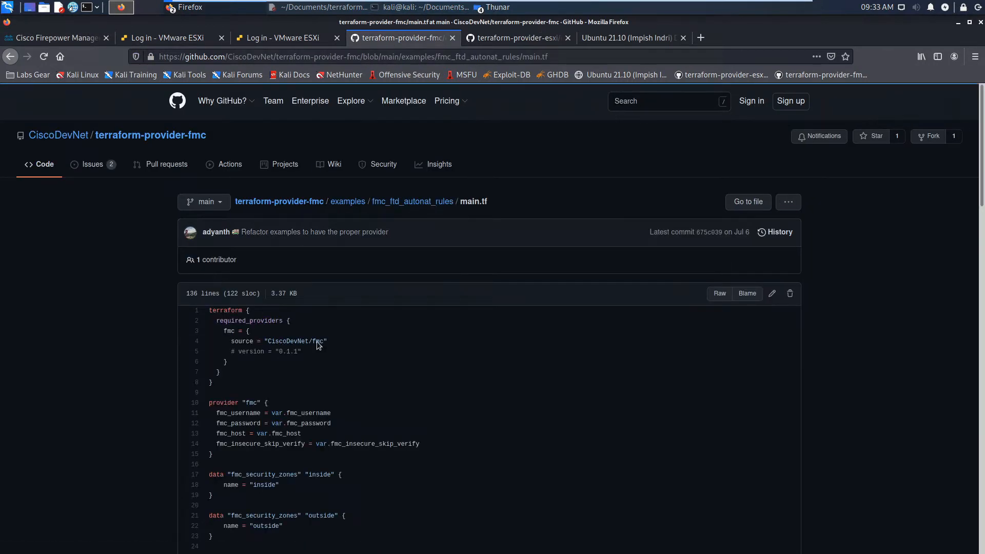
scroll("down", 3)
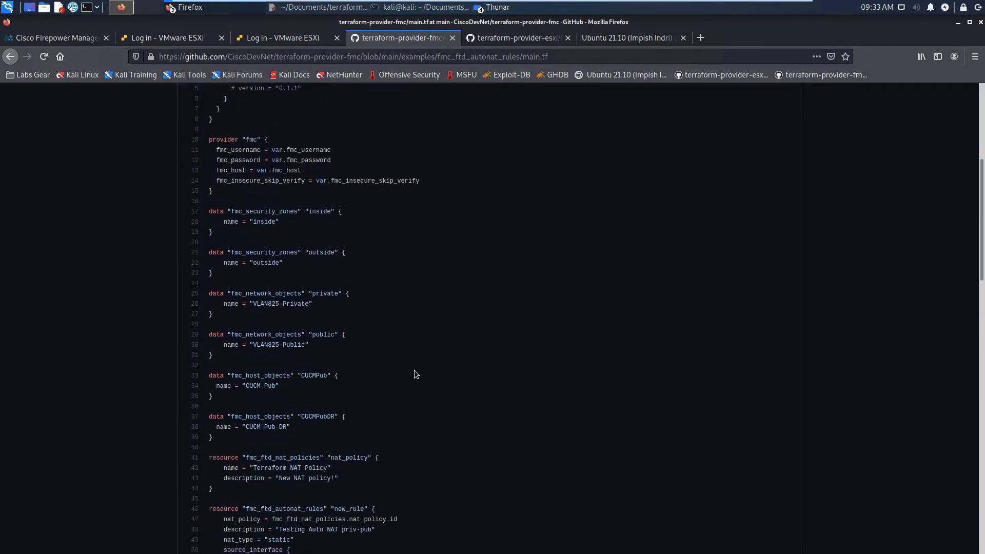
mouse_move(292, 433)
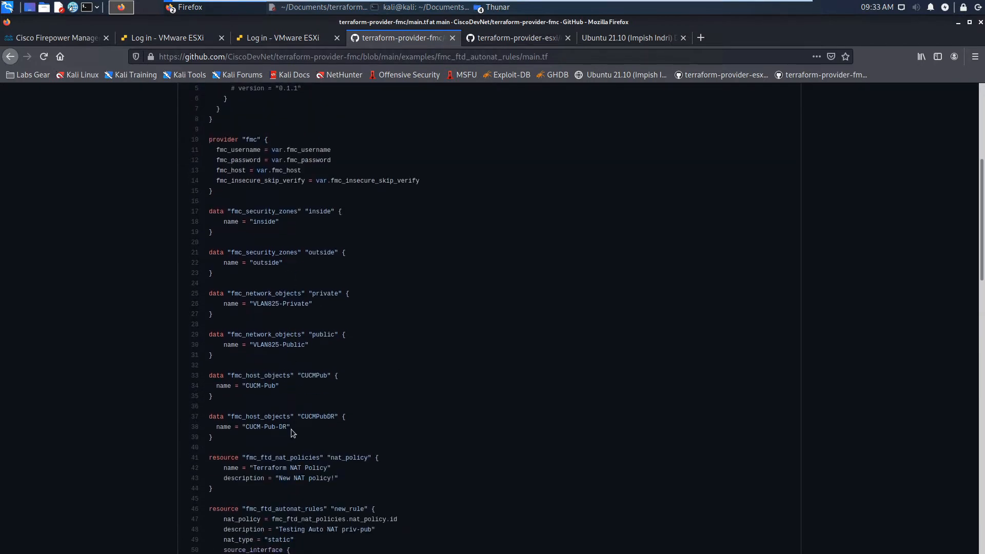
scroll("down", 3)
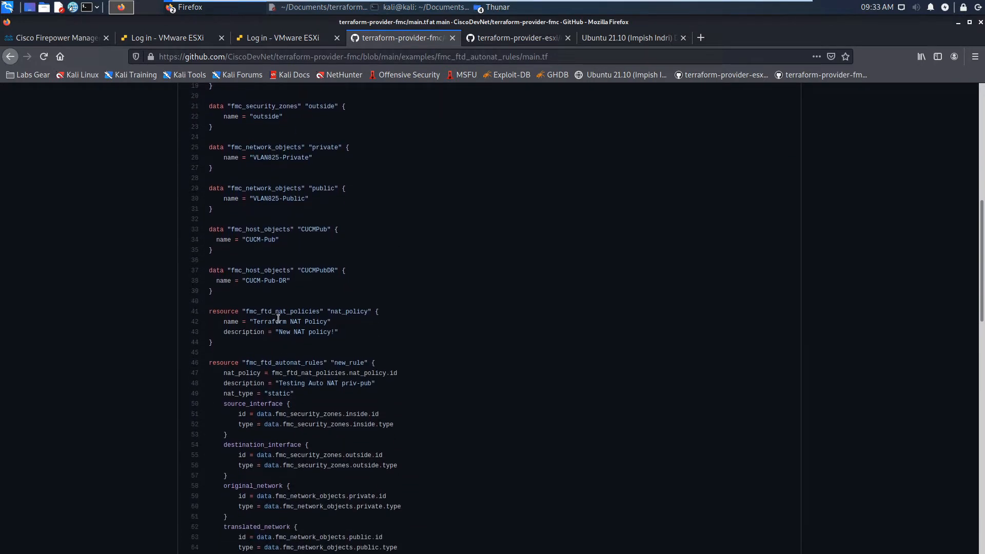
scroll("down", 3)
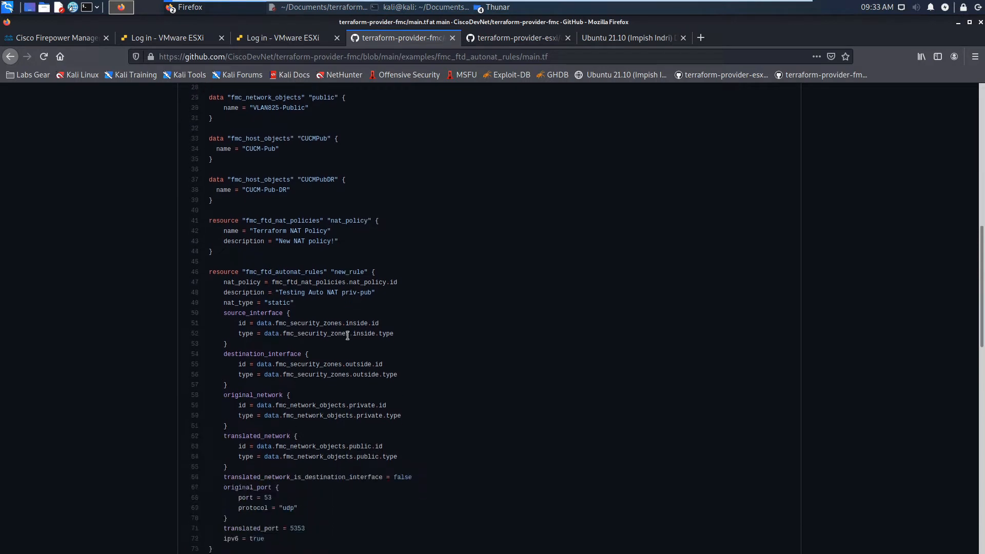
scroll("down", 3)
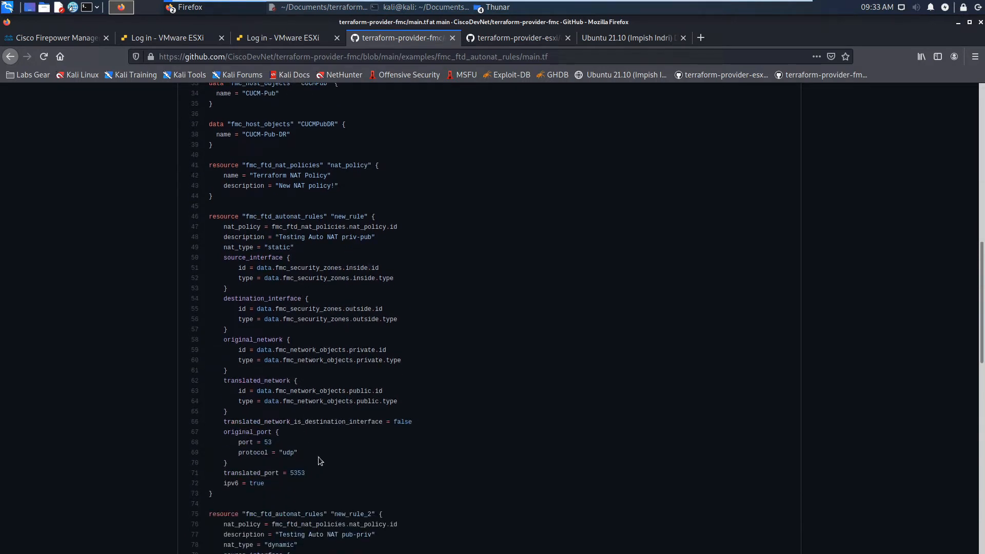
scroll("down", 3)
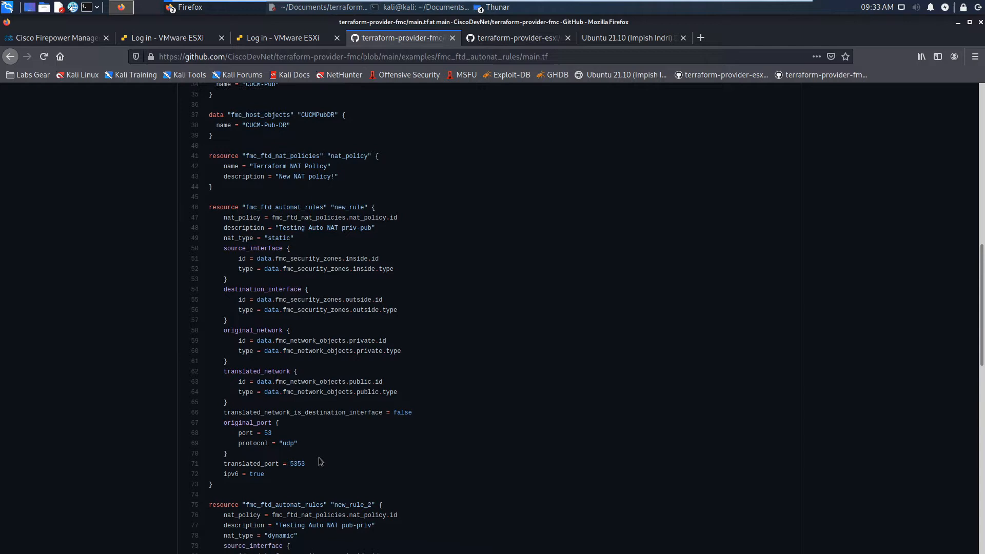
scroll("down", 3)
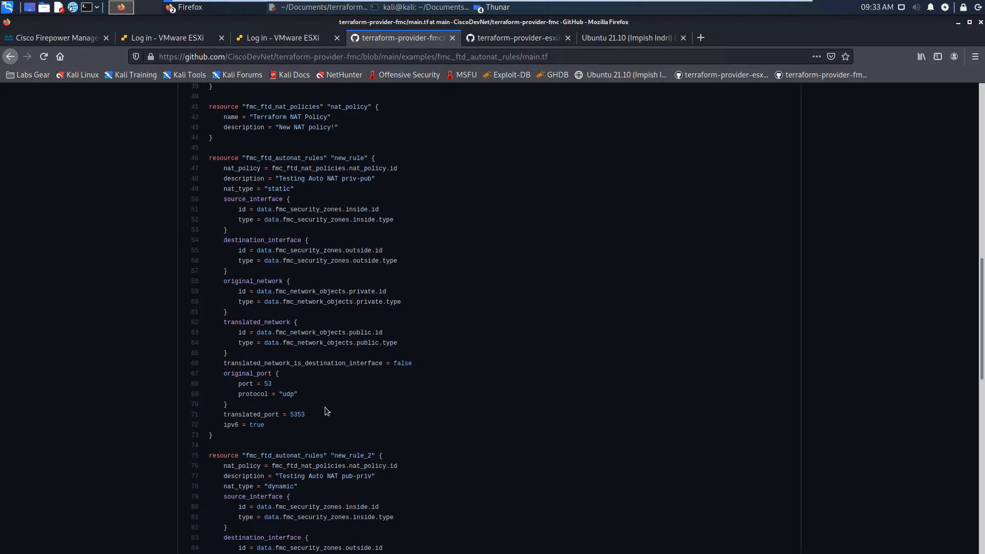
scroll("down", 3)
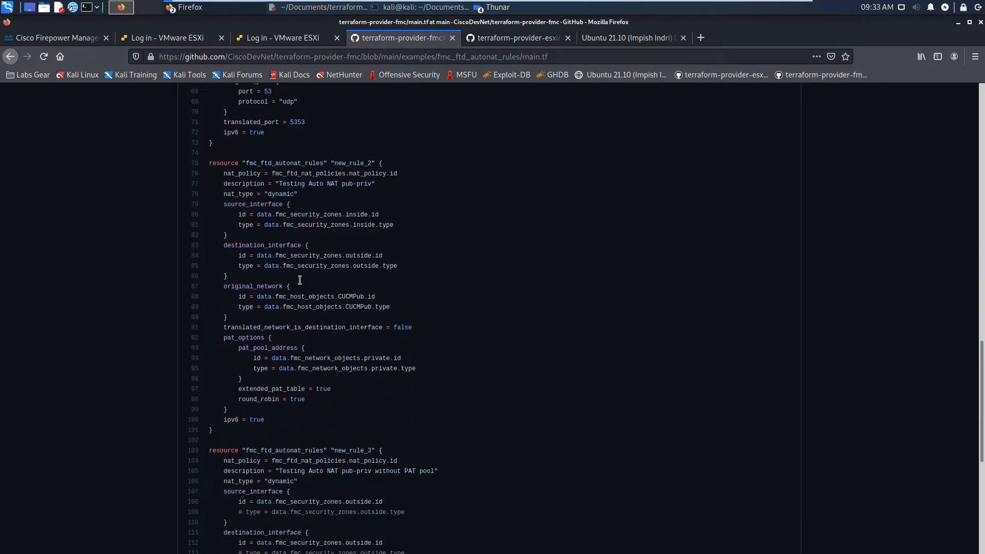
mouse_move(335, 404)
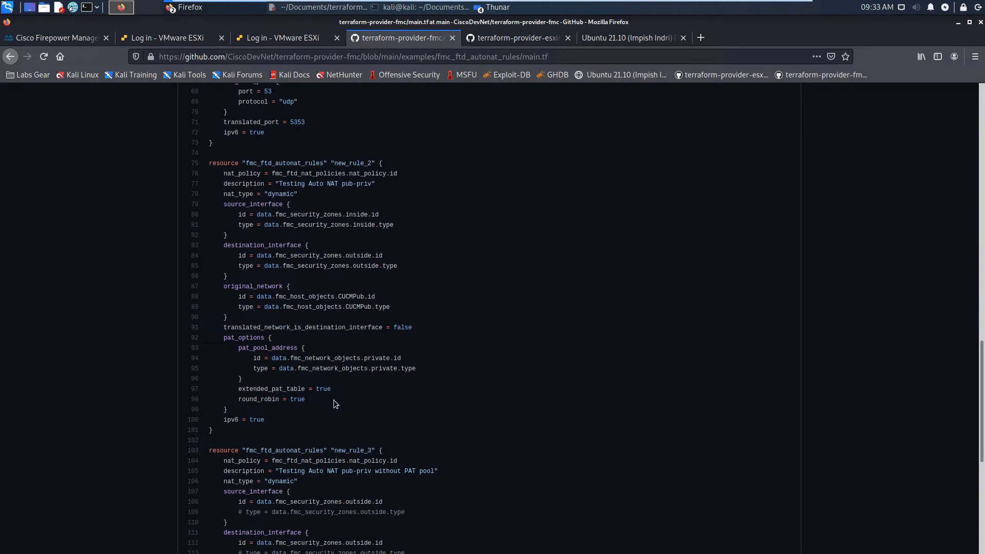
scroll("down", 3)
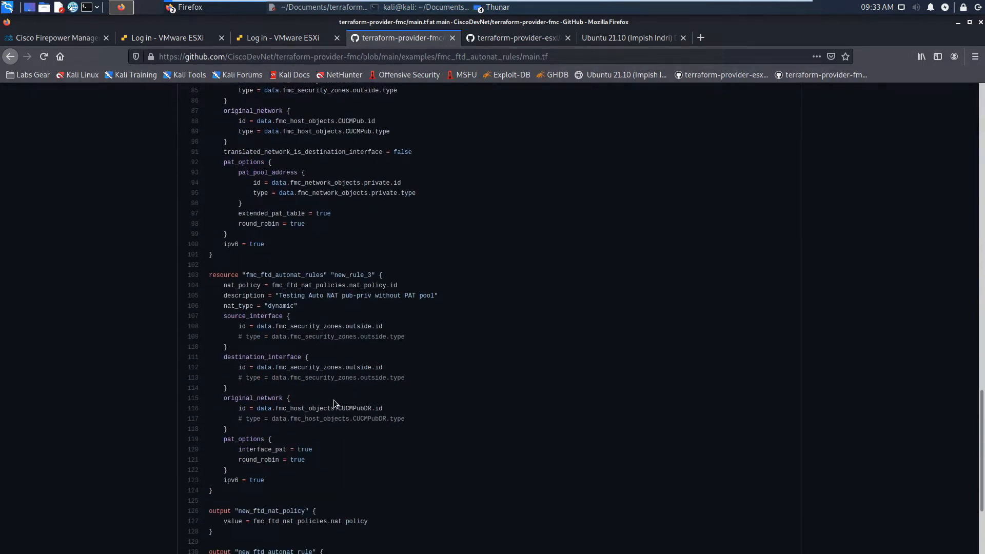
scroll("down", 3)
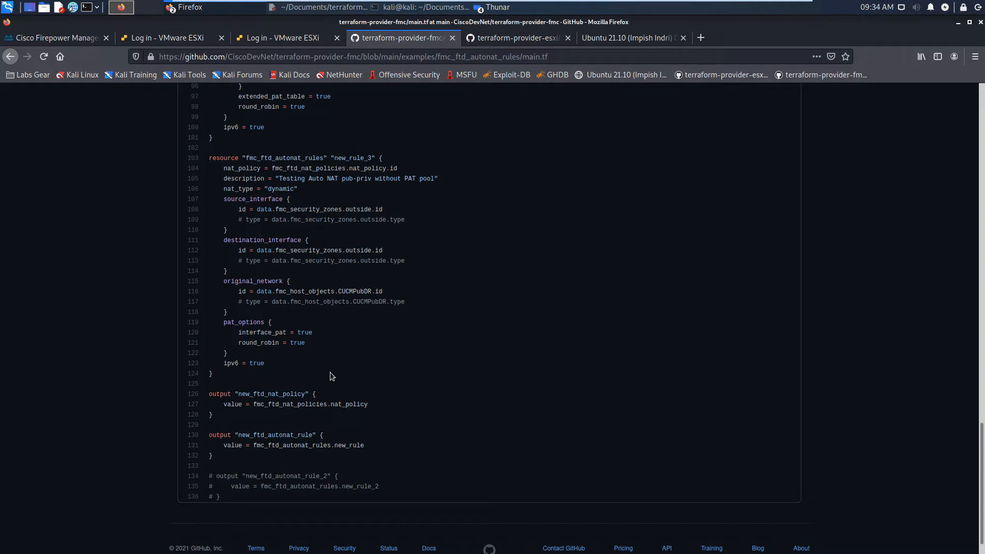
scroll("down", 3)
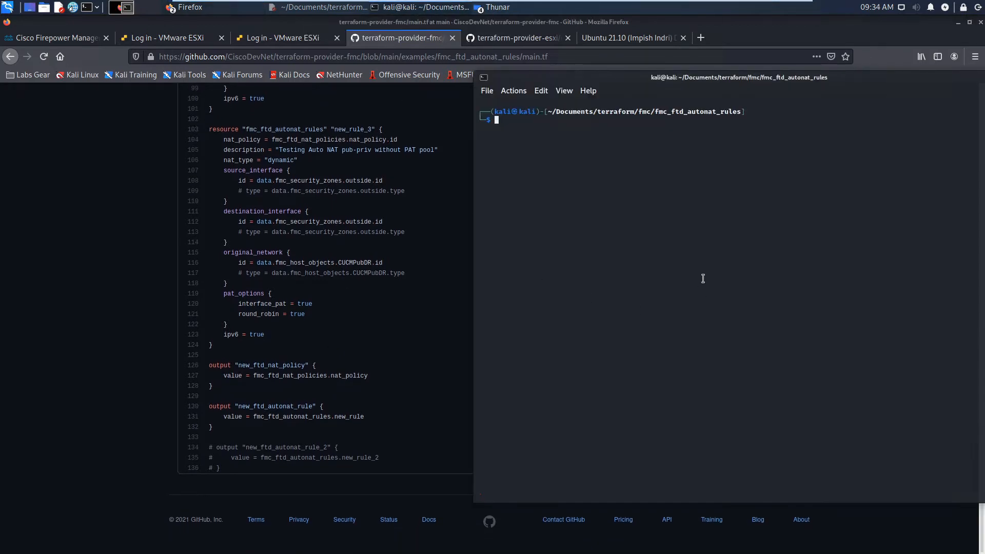
Print var.tf, then page through main.tf in vi covering hosts, t_NAT Policy and two Auto NAT rules
type("cat var.tf")
type("cat terraform.tfvars")
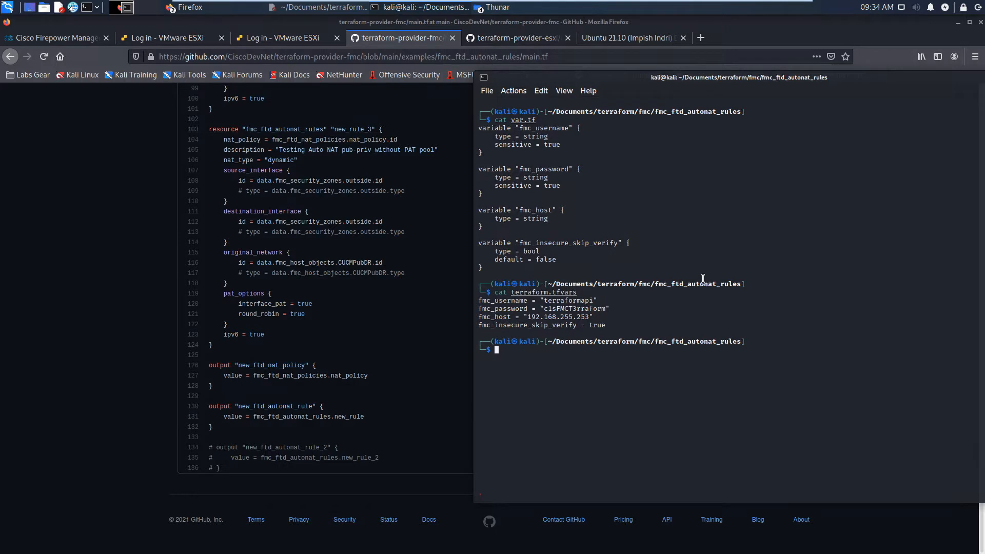
type("vi main.tf")
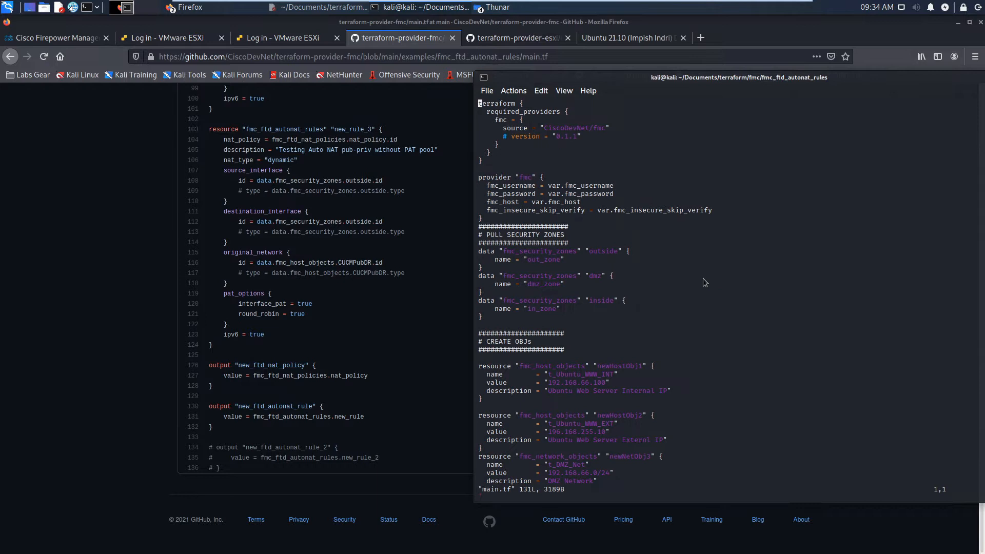
mouse_move(546, 209)
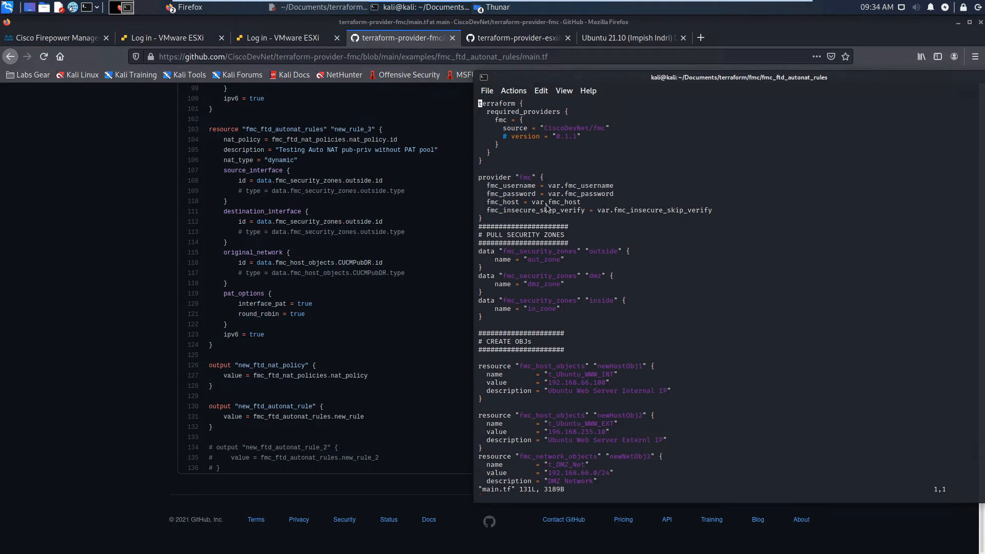
mouse_move(583, 317)
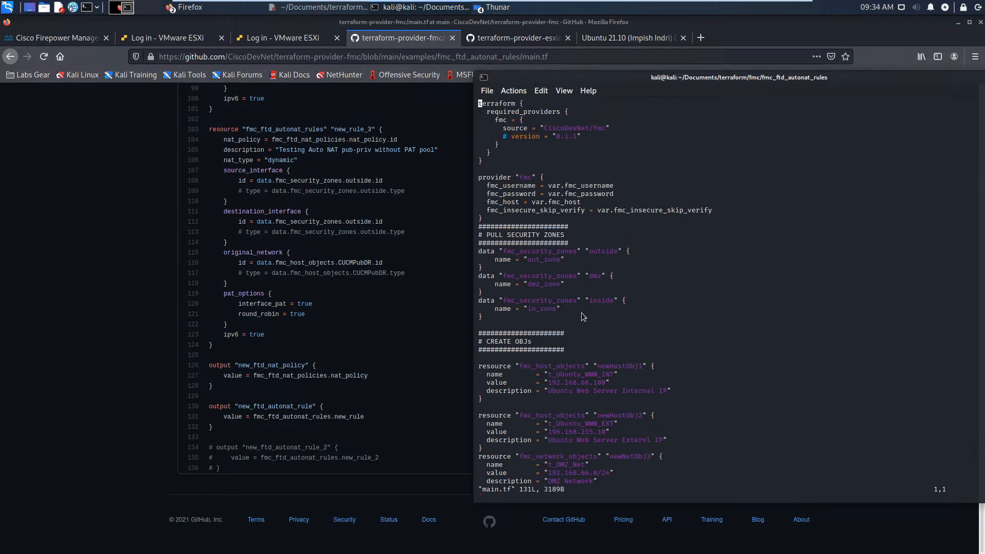
scroll("down", 3)
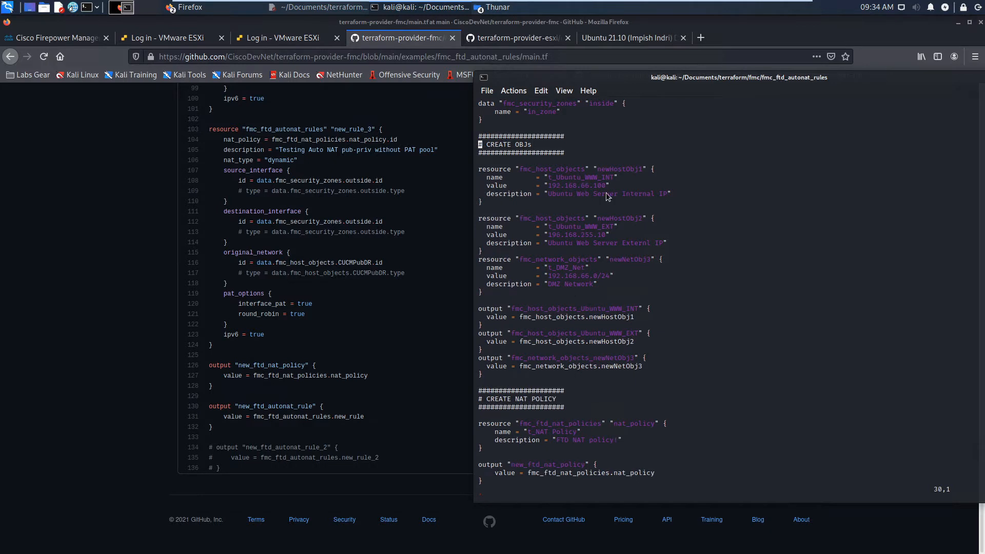
mouse_move(604, 292)
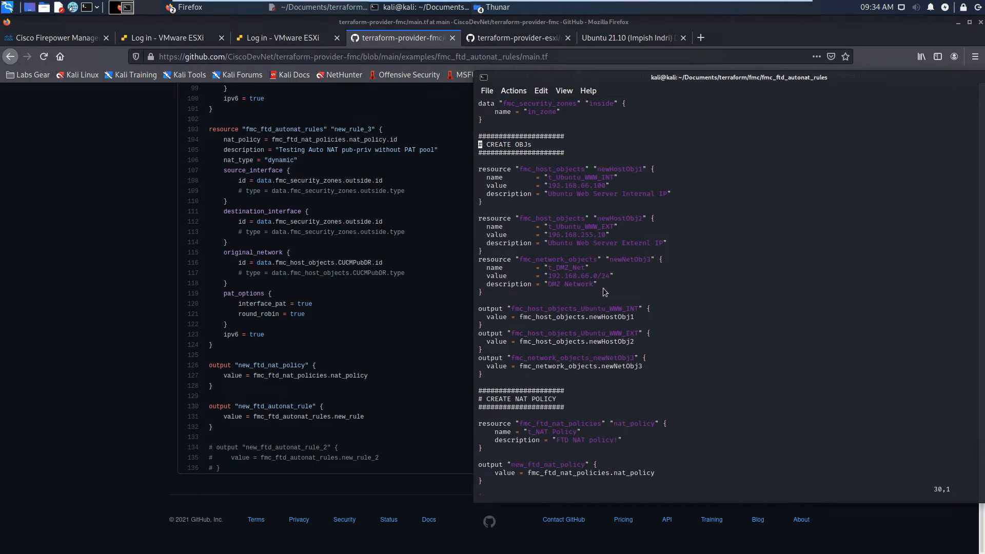
scroll("down", 3)
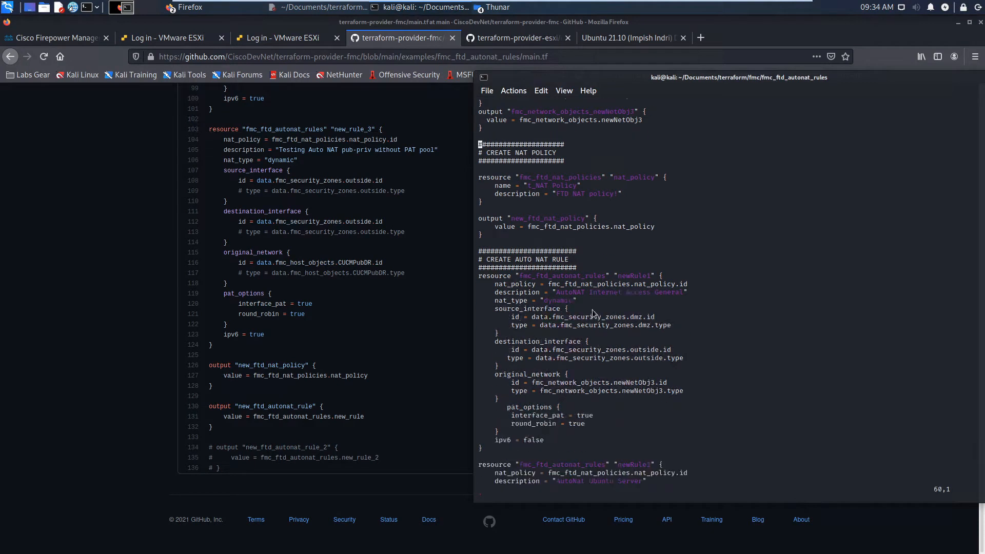
scroll("down", 3)
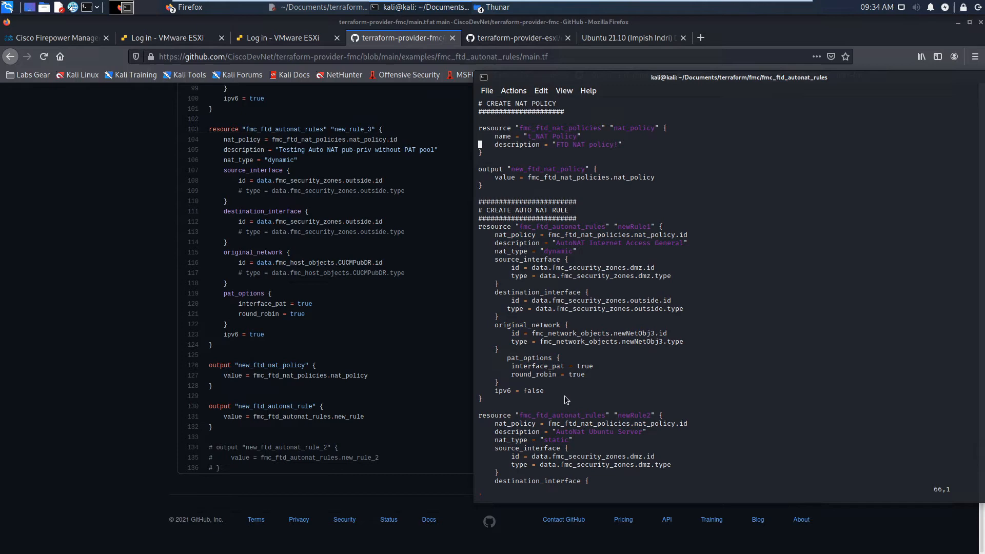
scroll("down", 3)
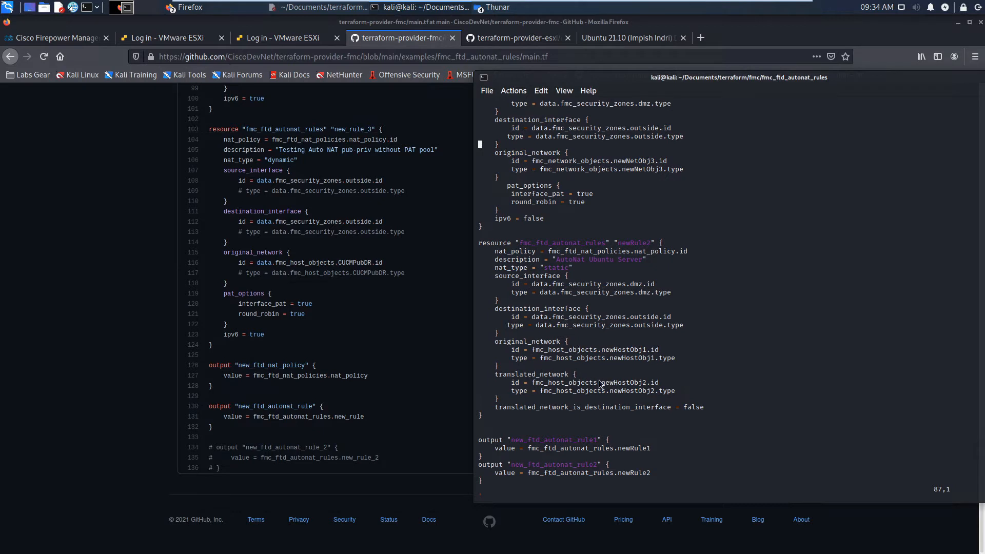
mouse_move(606, 422)
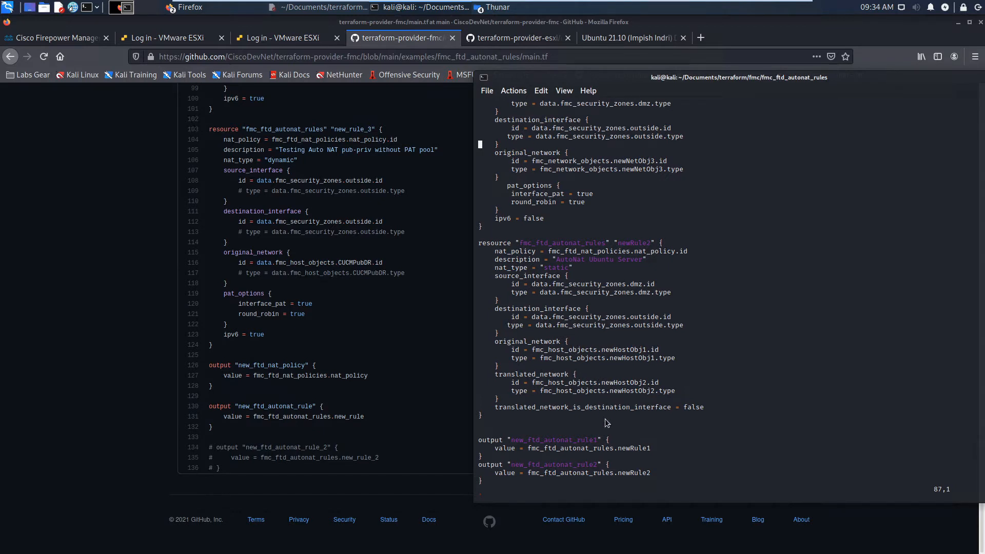
scroll("down", 3)
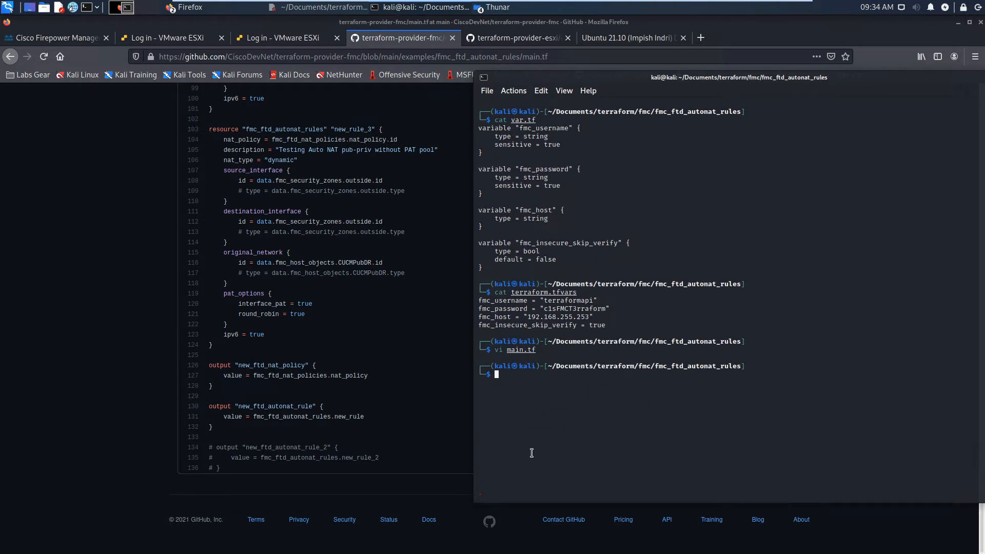
Run Terraform with sudo and confirm 'yes' to create t_NAT Policy and its Auto NAT rules
type("sudo terraform destroy --auto-approve")
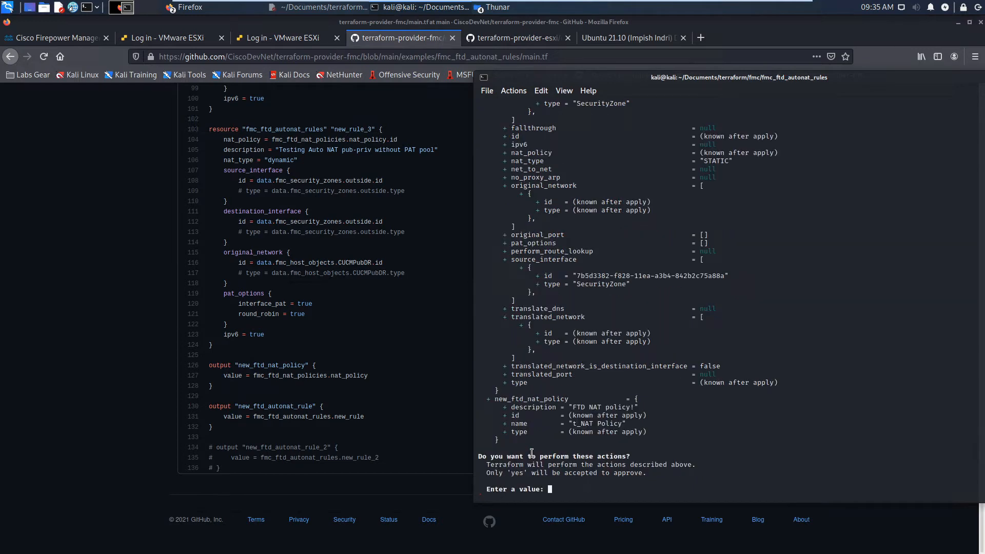
type("yes")
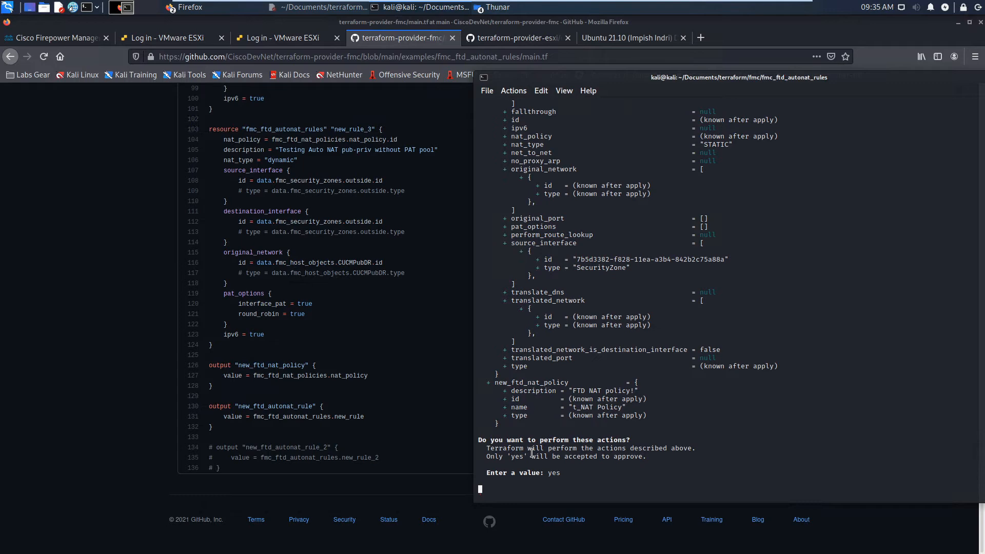
key("Return")
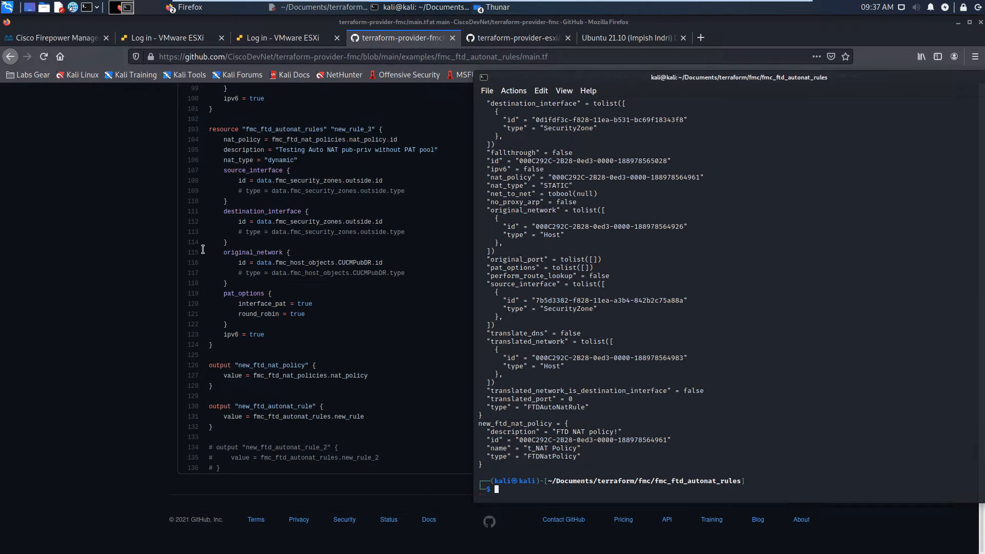
left_click(57, 38)
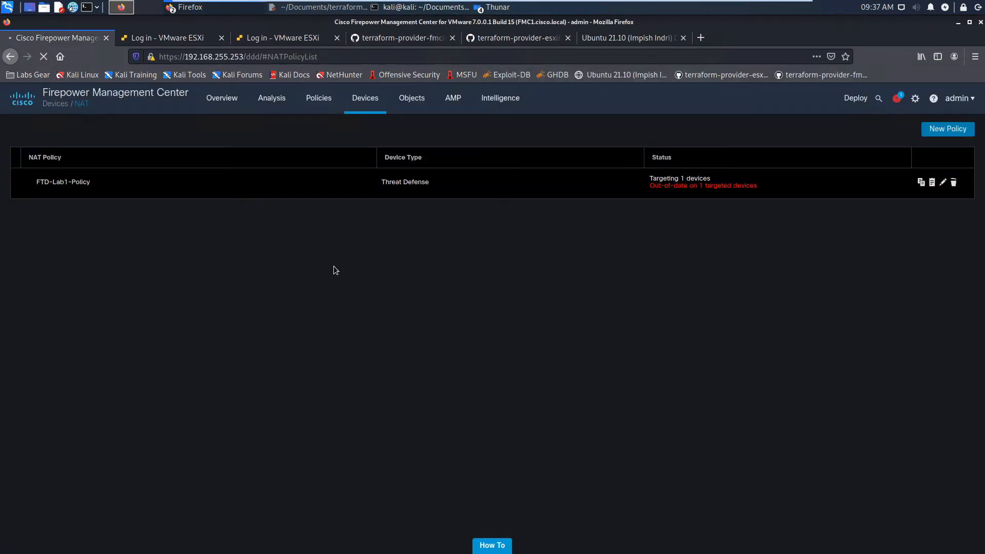
Open t_NAT Policy, check its static and dynamic Auto NAT rules, and cancel back
left_click(63, 182)
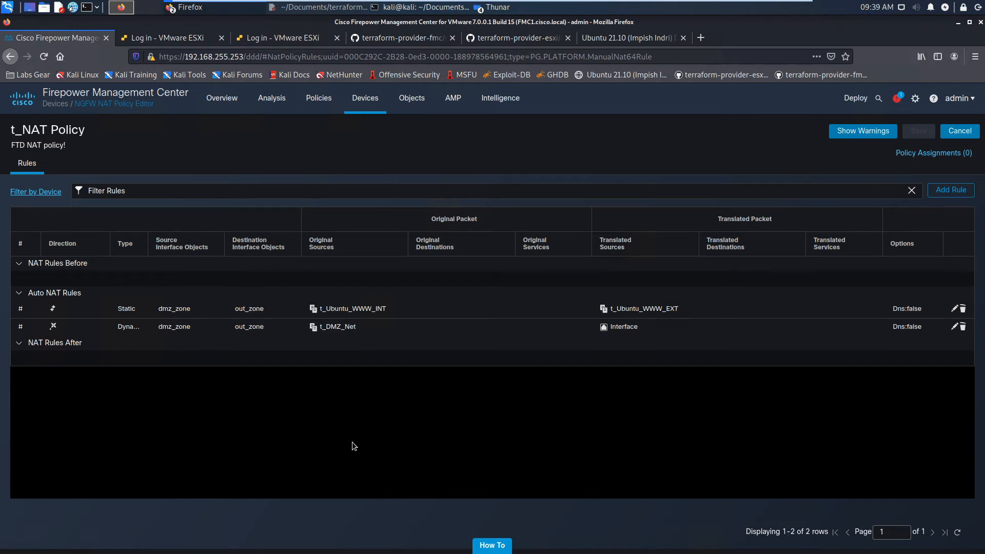
mouse_move(350, 442)
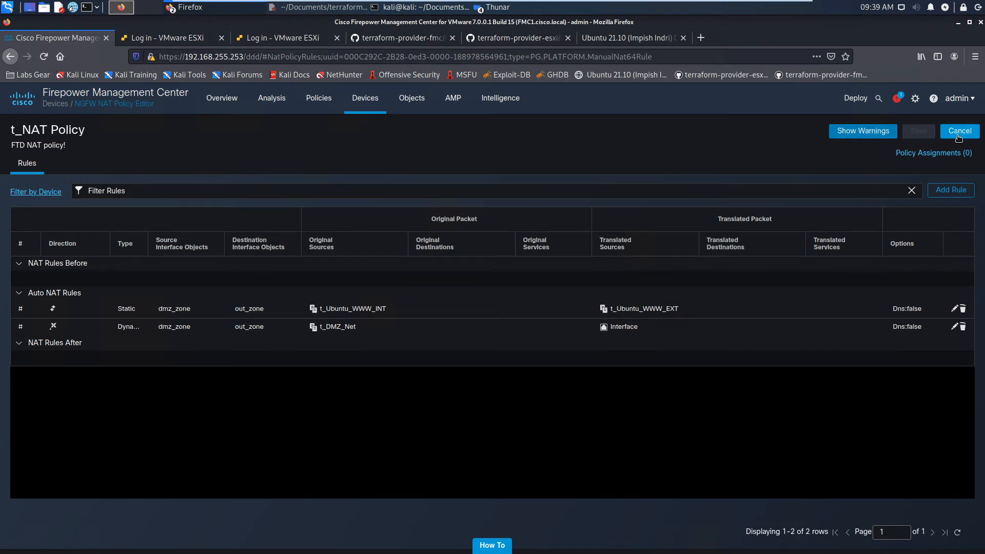
left_click(959, 131)
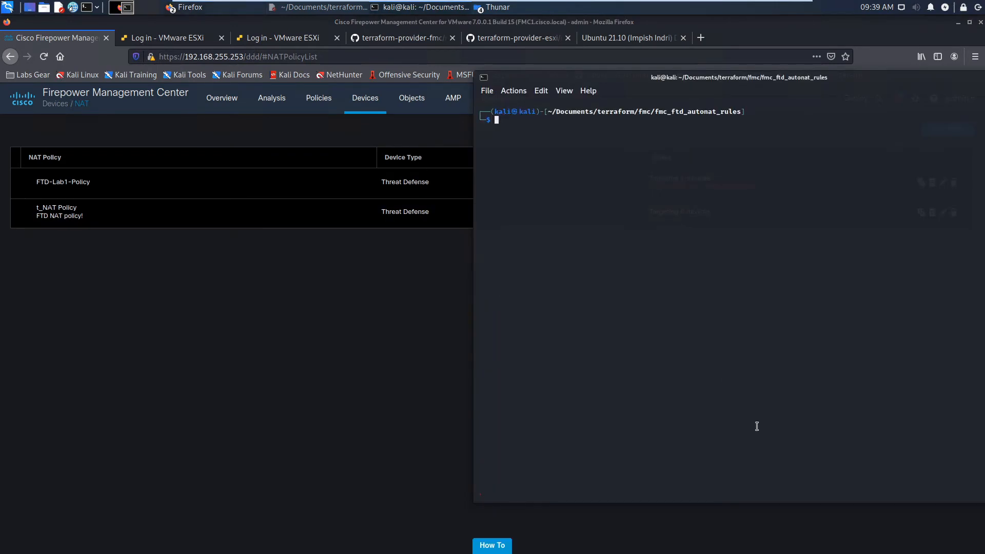
Run 'sudo terraform apply' again in the fmc_ftd_autonat_rules folder
type("sudo terraform apply")
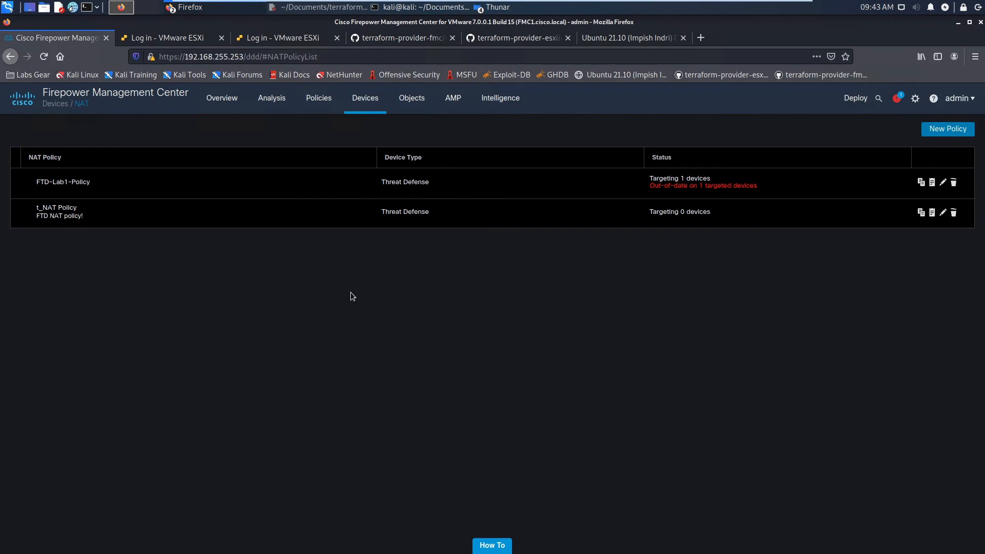
mouse_move(322, 313)
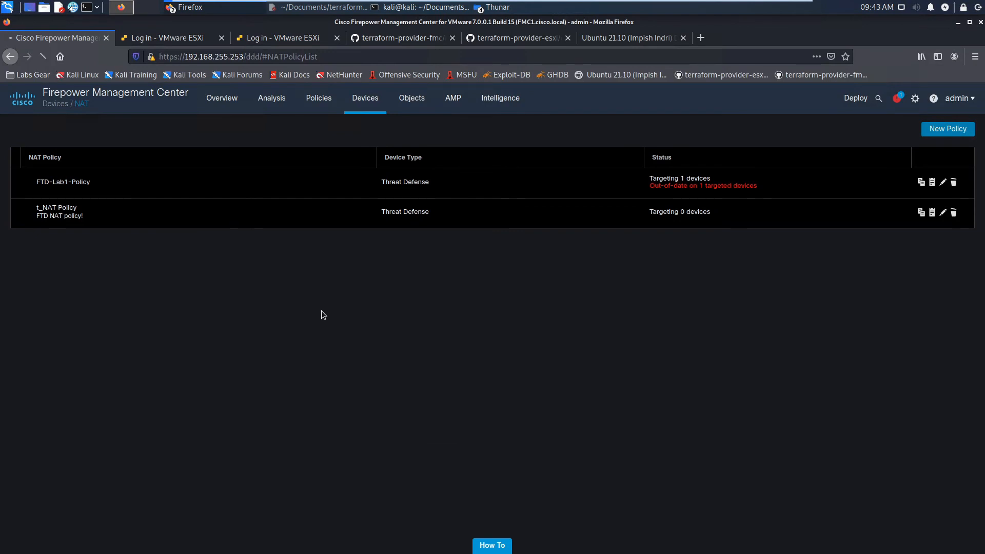